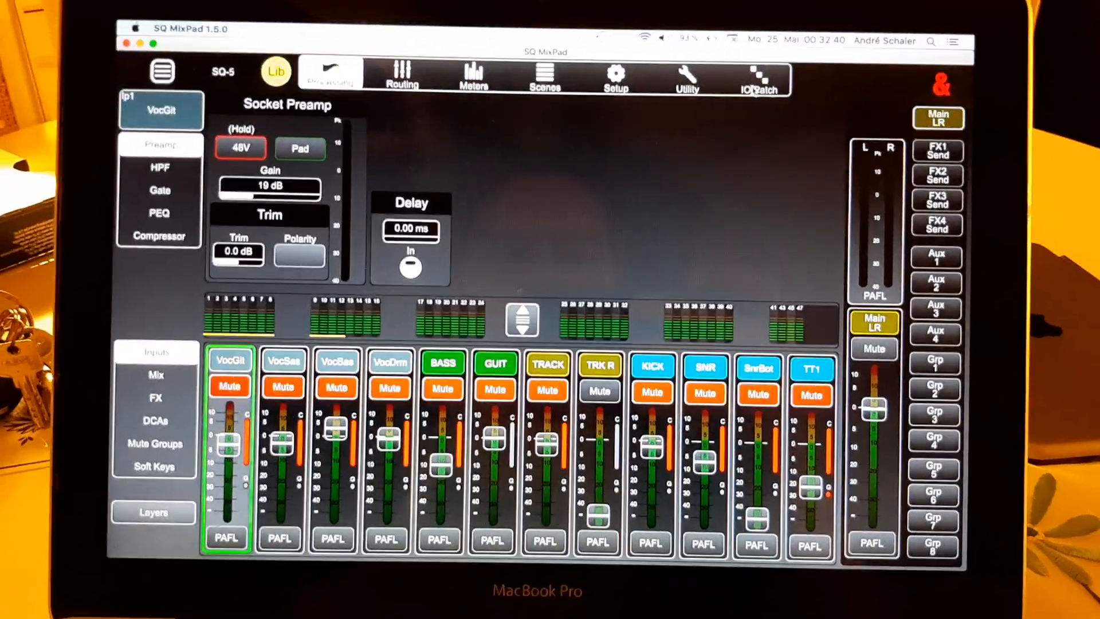
Bring up the I/O Patch page with the Tie Lines grid to USB output sockets
click(758, 79)
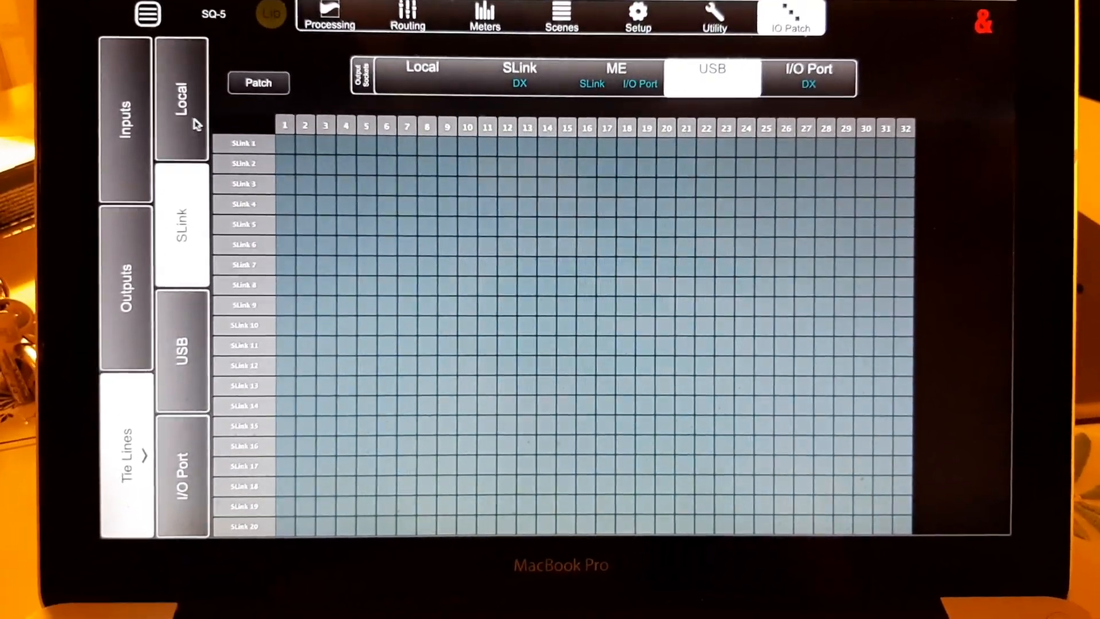
Show the Local sockets grid to patch Local 1–9 and ST1L–ST2R to USB
click(182, 103)
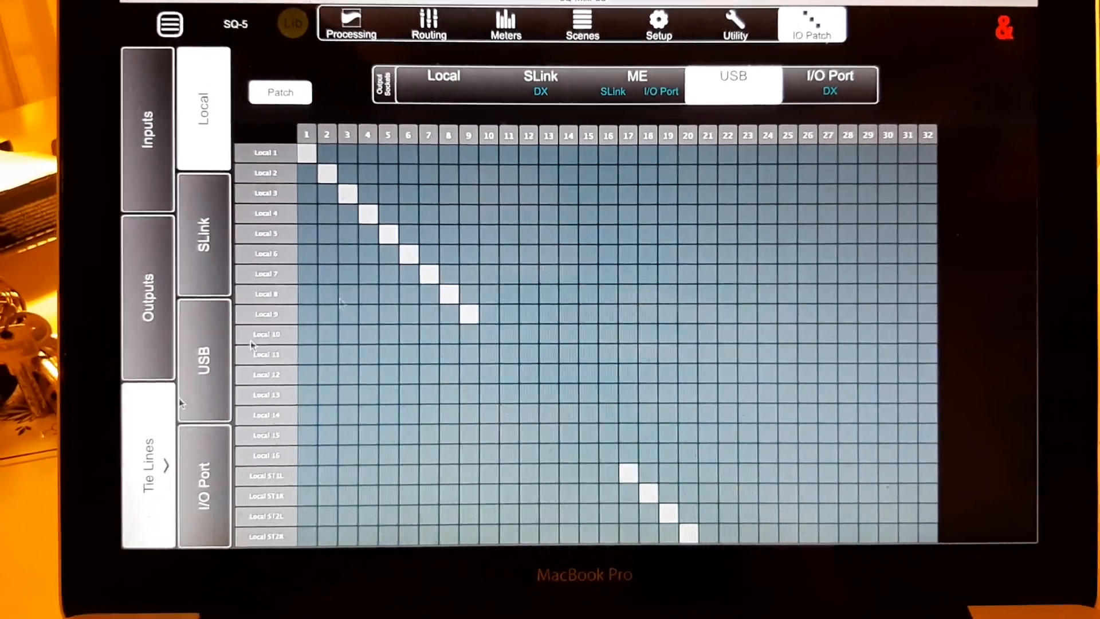
Show the IP Direct Outputs grid to patch VocGit through OH L to USB 1–15
click(151, 306)
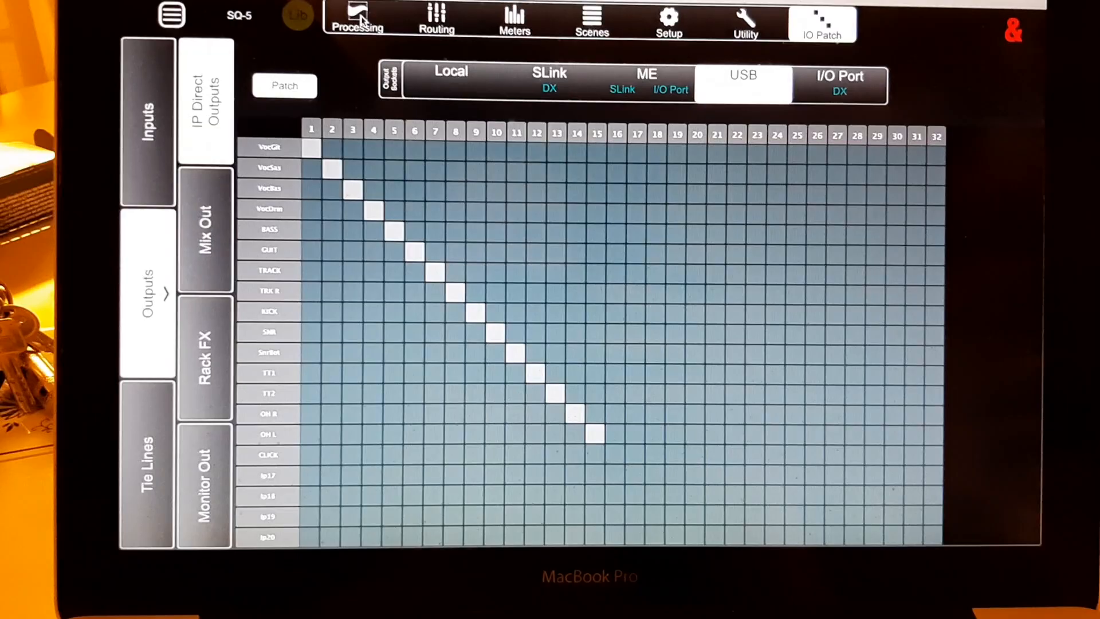
Open Global Direct Out Settings from the VocGit strip in the Routing view
click(356, 17)
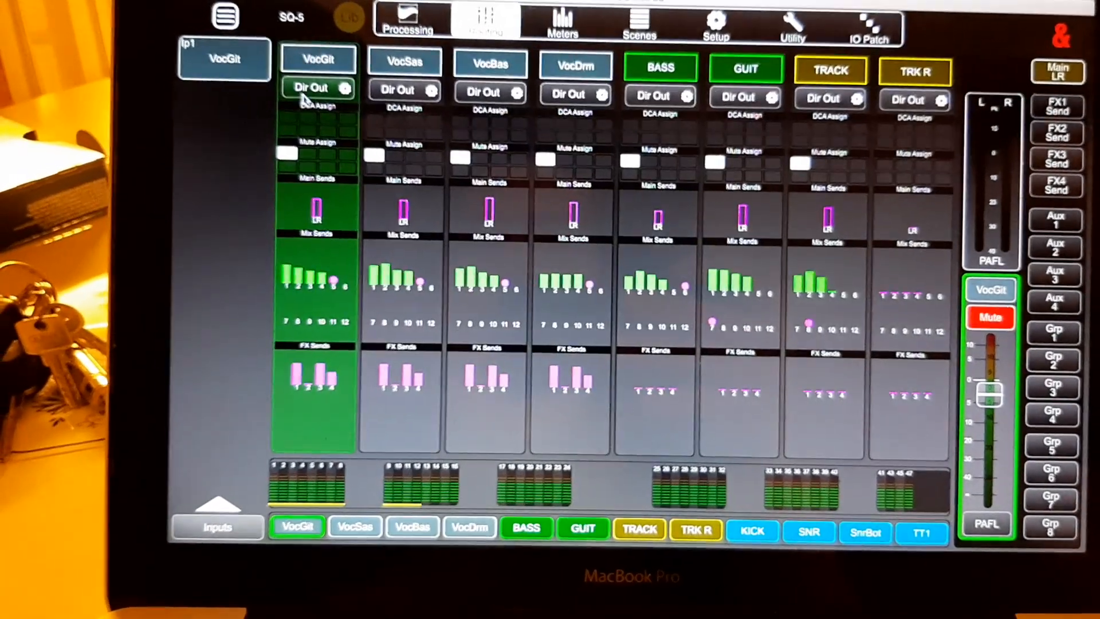
click(343, 89)
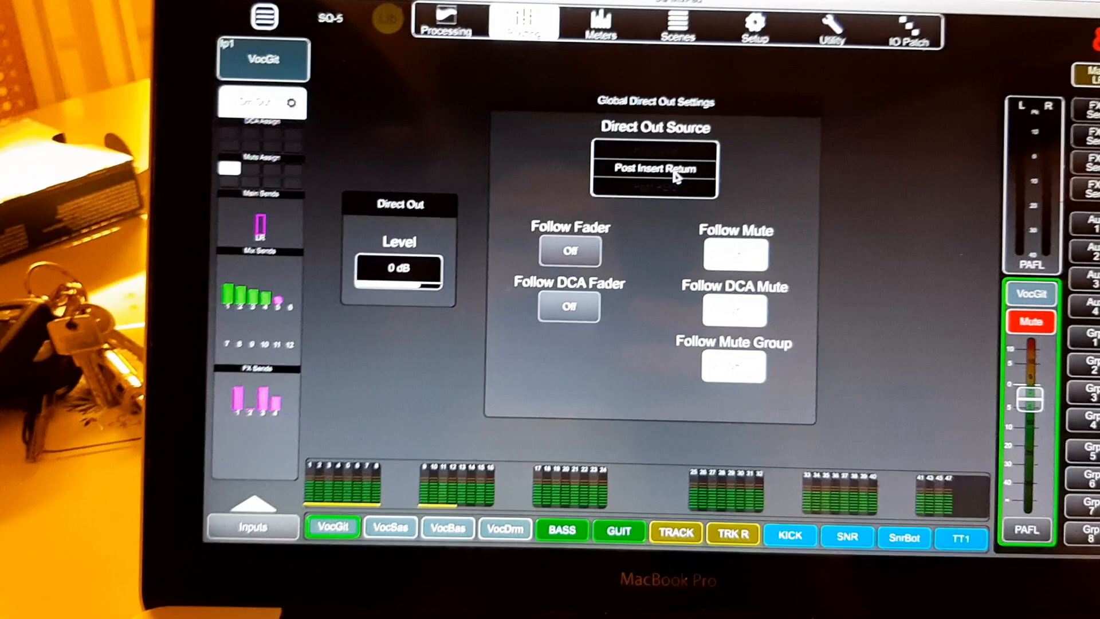
Set the direct out source to Post Delay and return to the USB patch grid
click(656, 169)
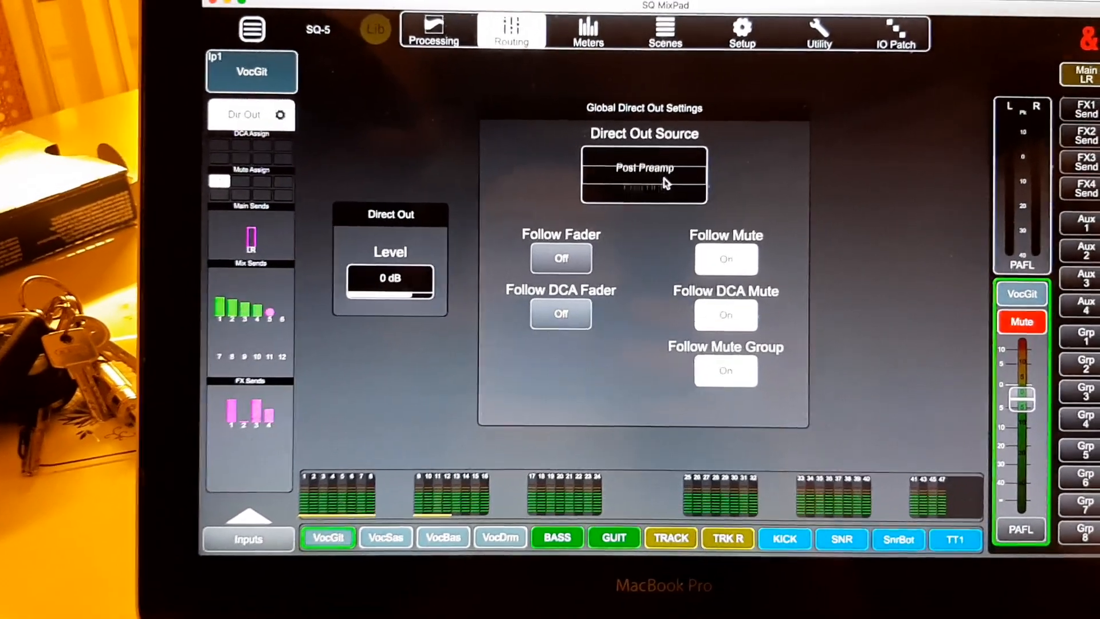
click(654, 173)
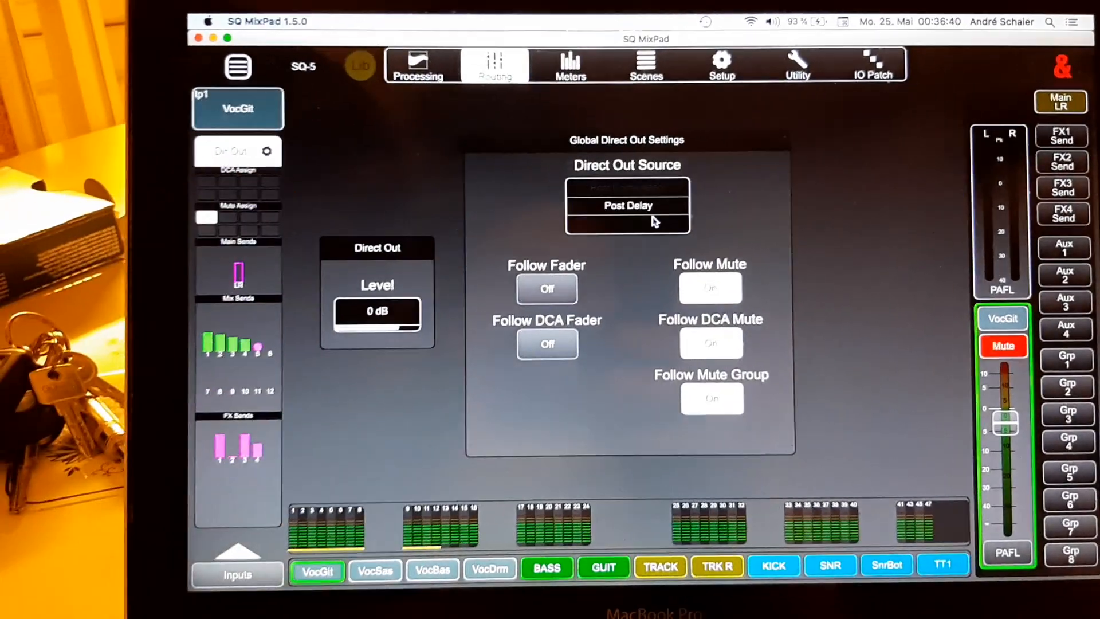
click(874, 65)
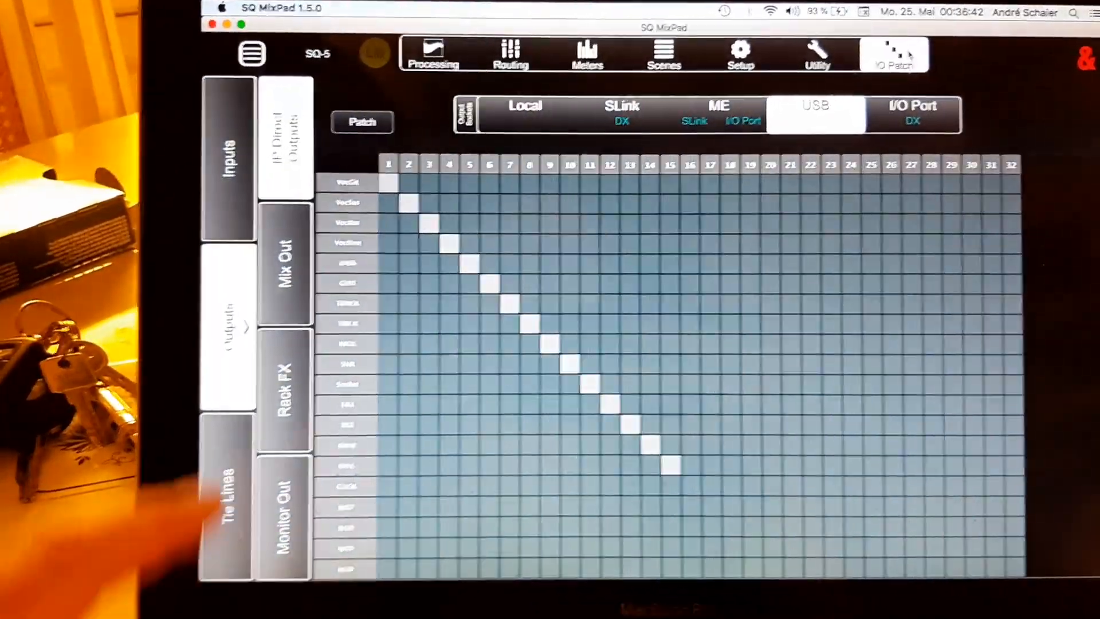